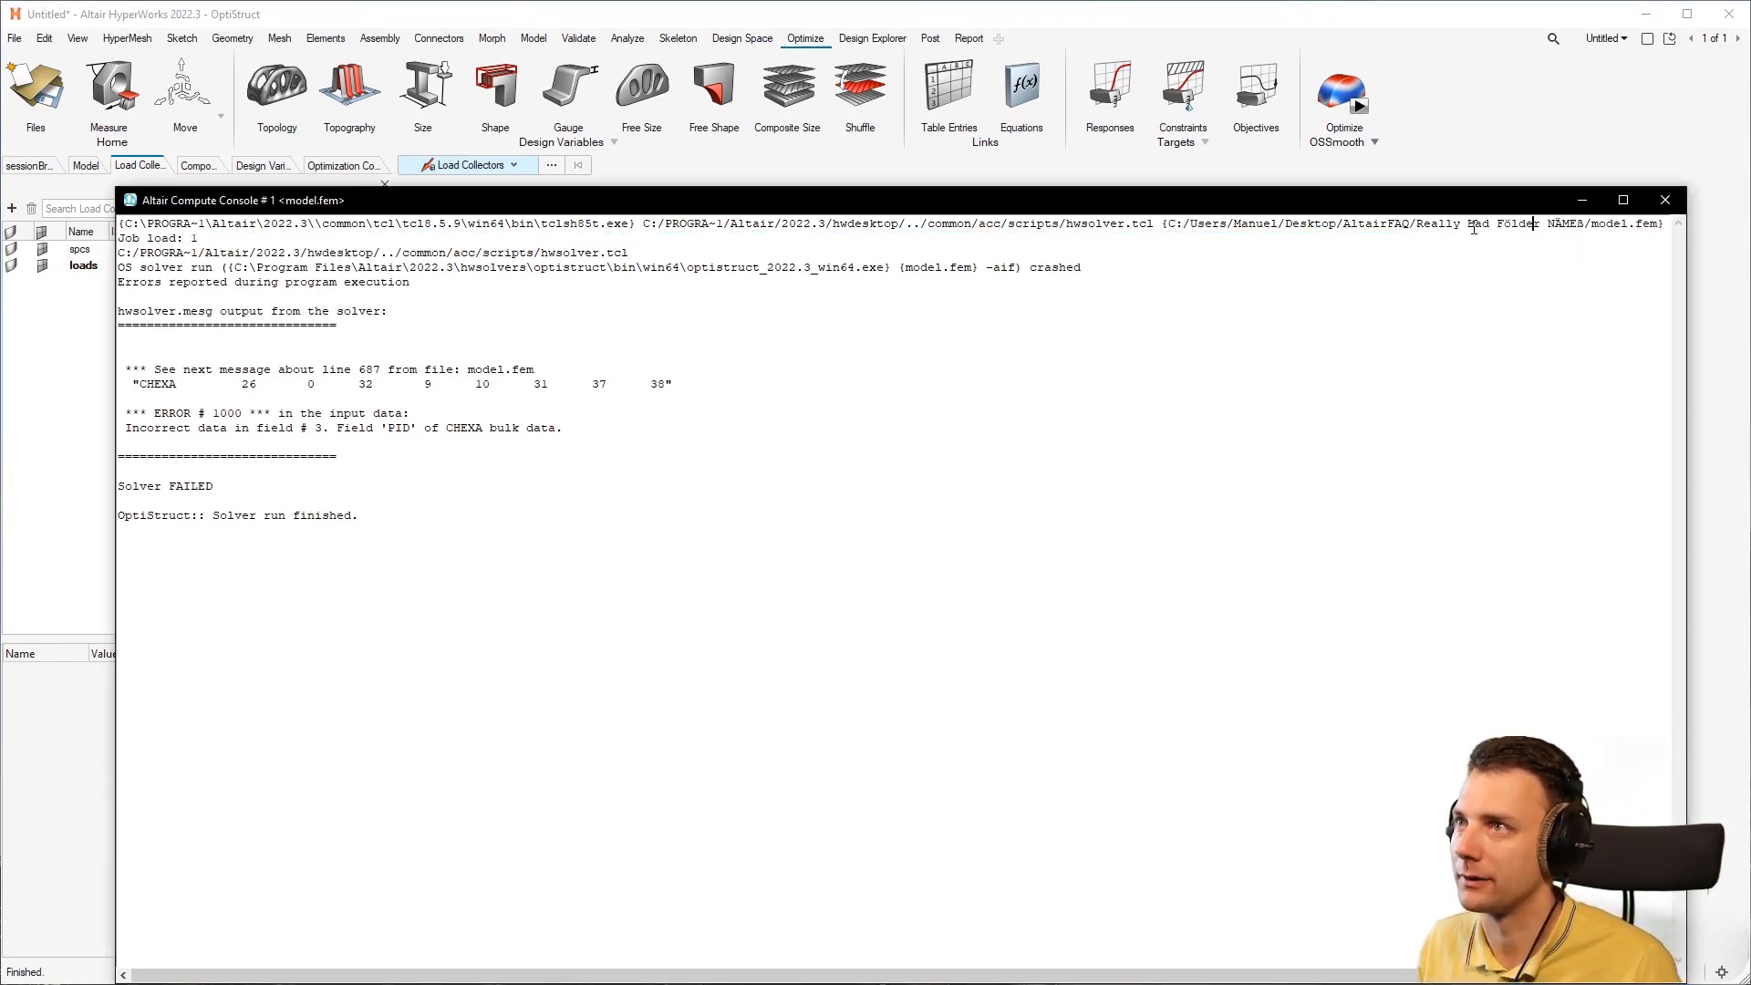
Highlight the missing-PID error text and the zero property id on the CHEXA line
{"action": "left_click_drag", "start_coordinate": [1412, 222], "coordinate": [1608, 223]}
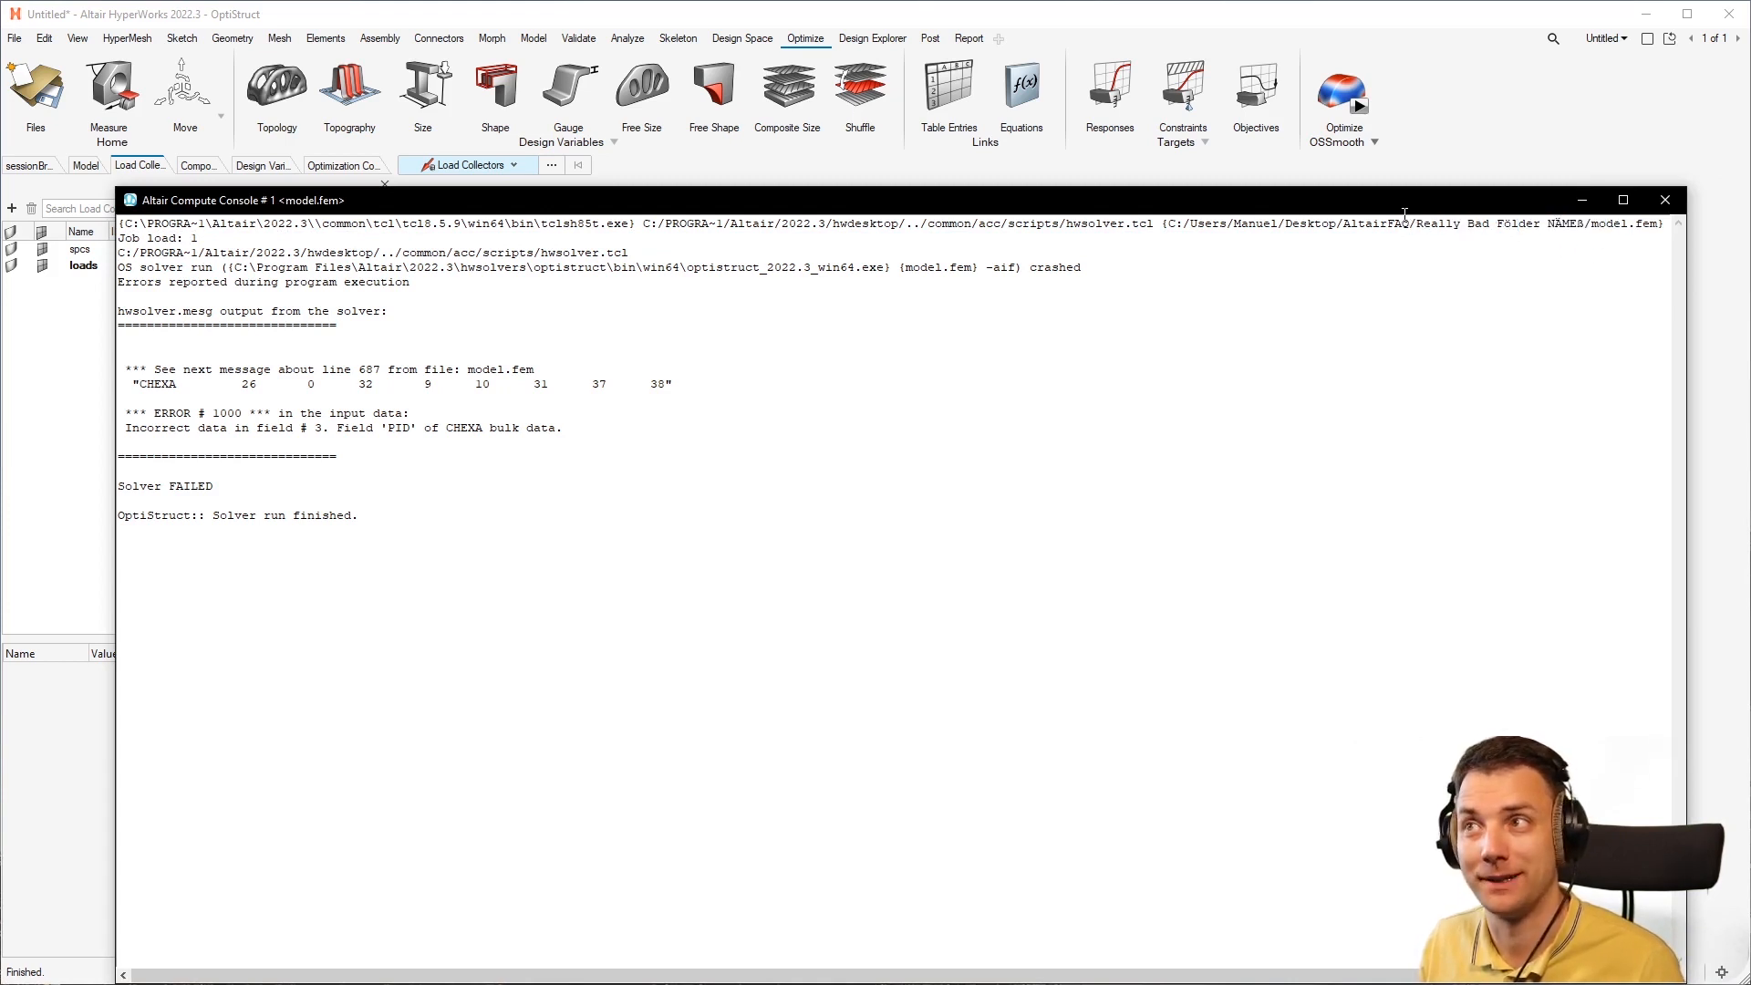
{"action": "left_click_drag", "start_coordinate": [1415, 222], "coordinate": [1642, 222]}
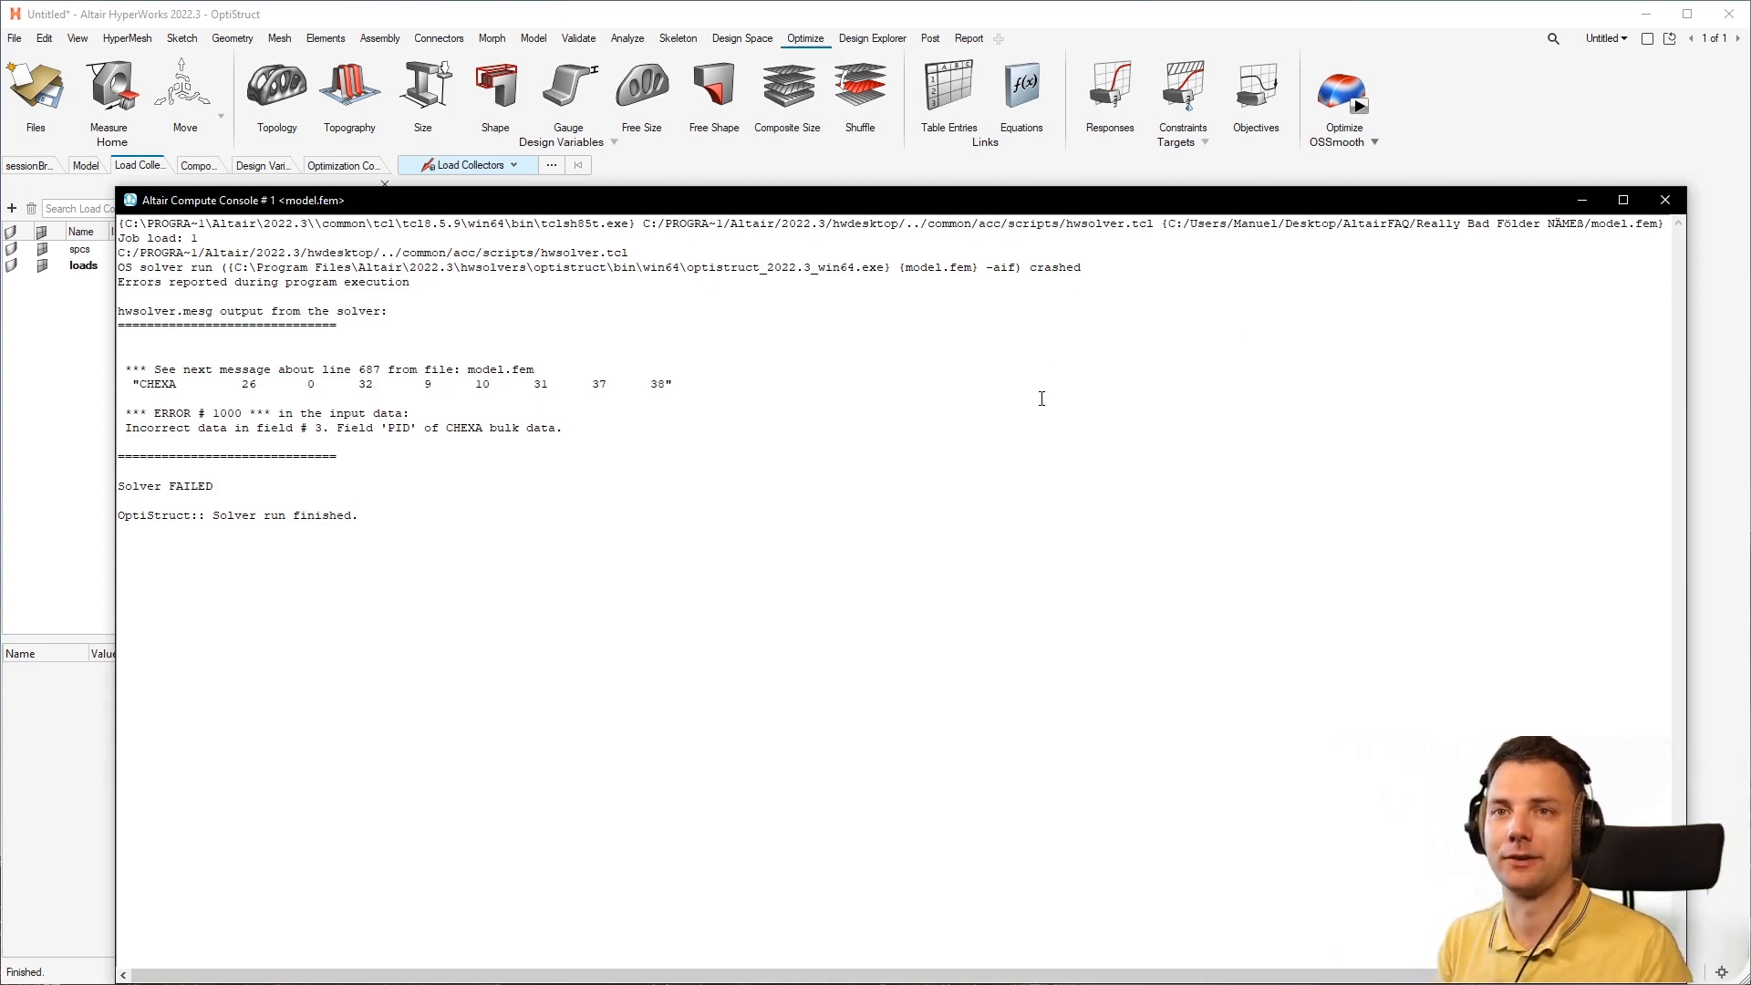
{"action": "double_click", "coordinate": [341, 427]}
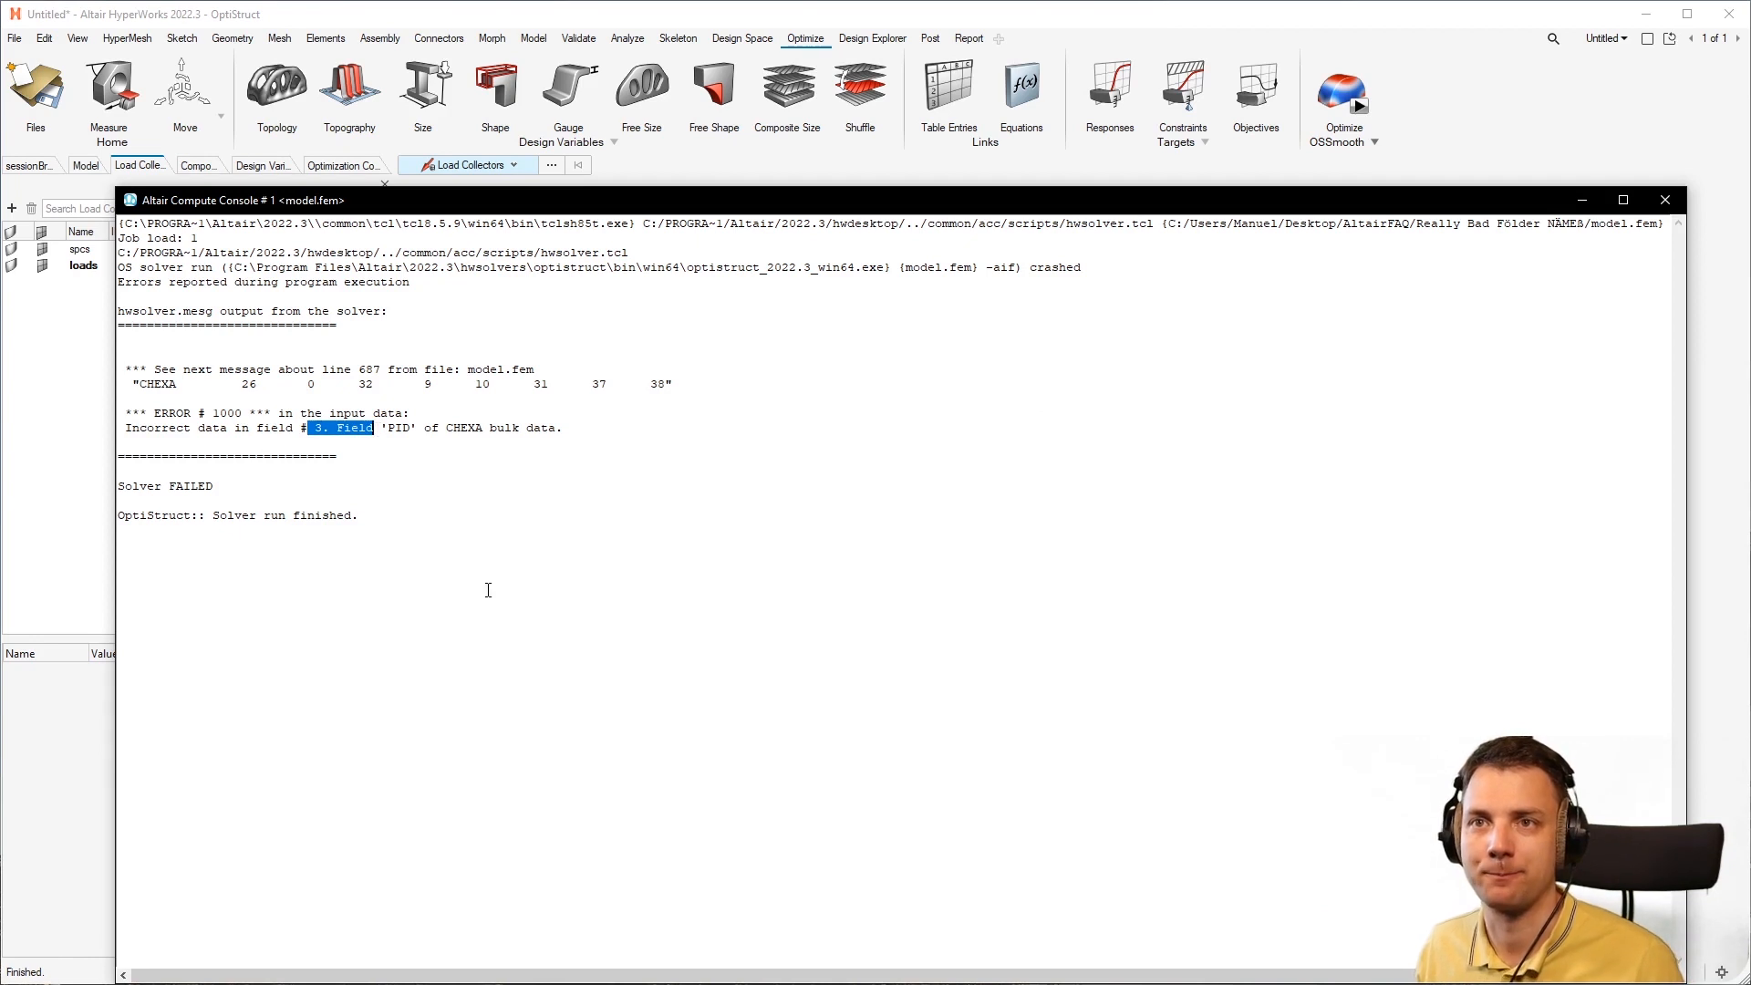
{"action": "left_click", "coordinate": [545, 427]}
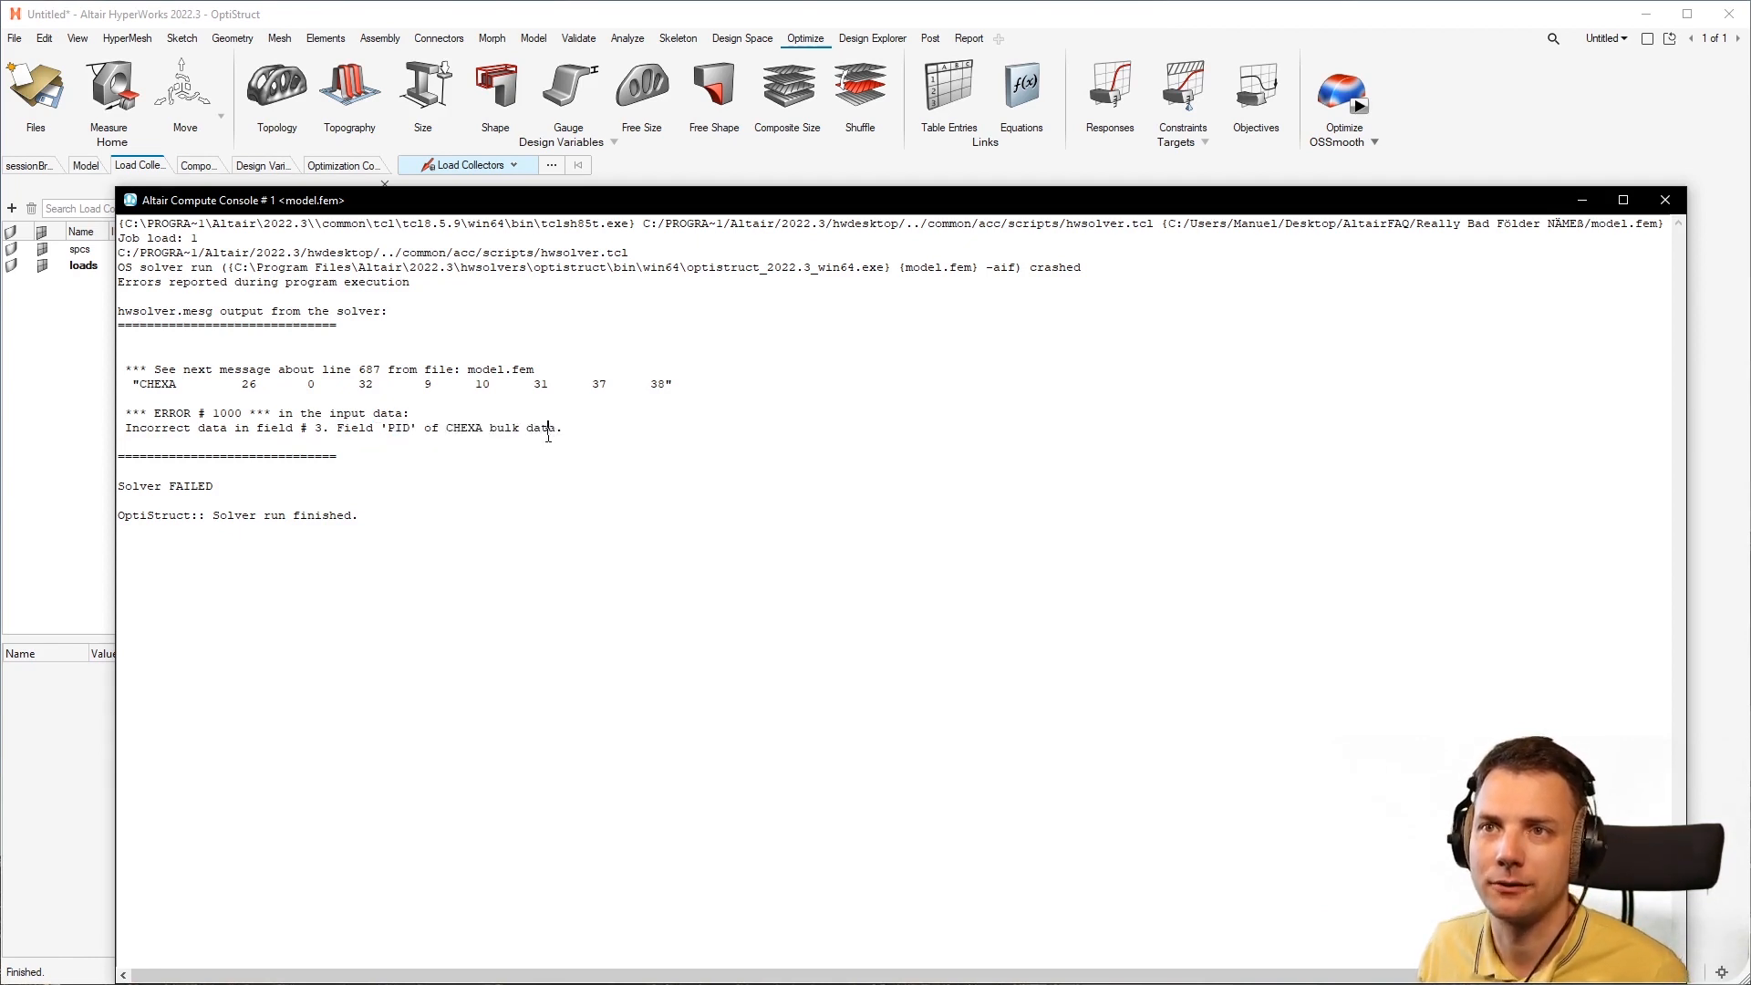
{"action": "left_click_drag", "start_coordinate": [126, 412], "coordinate": [562, 427]}
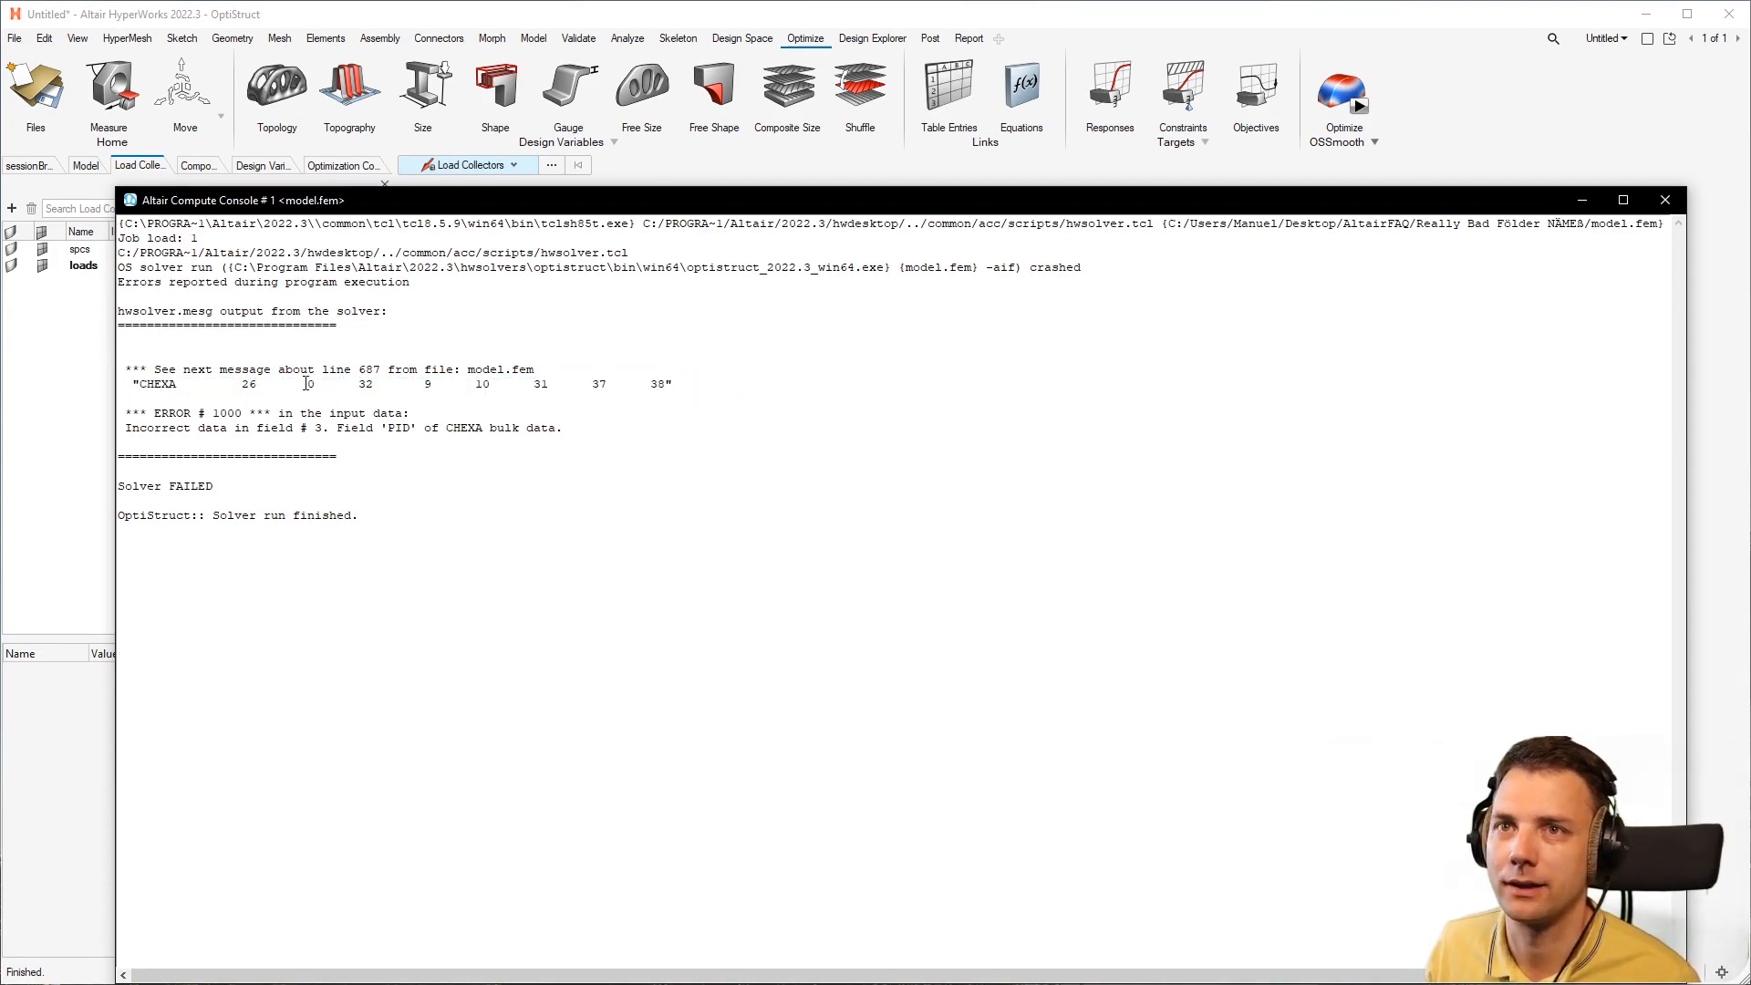
{"action": "double_click", "coordinate": [310, 384]}
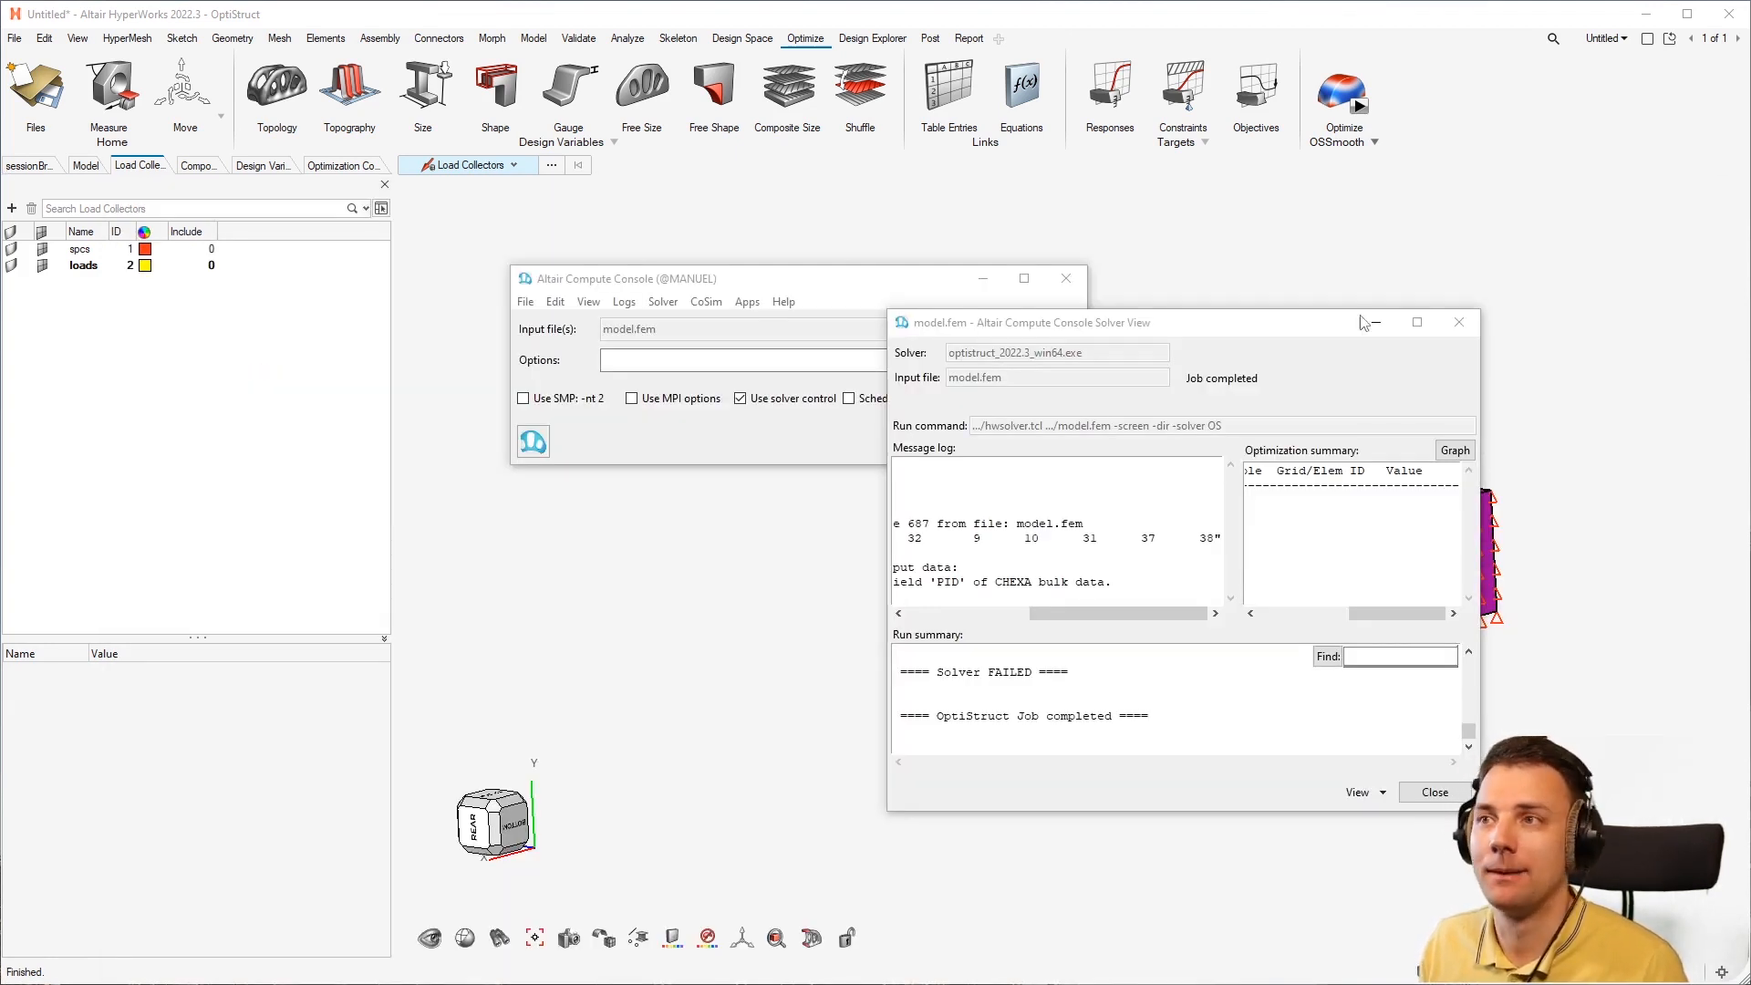
Dismiss the run summary and assign a property to DesignComponent in the entity editor
{"action": "left_click", "coordinate": [1434, 792]}
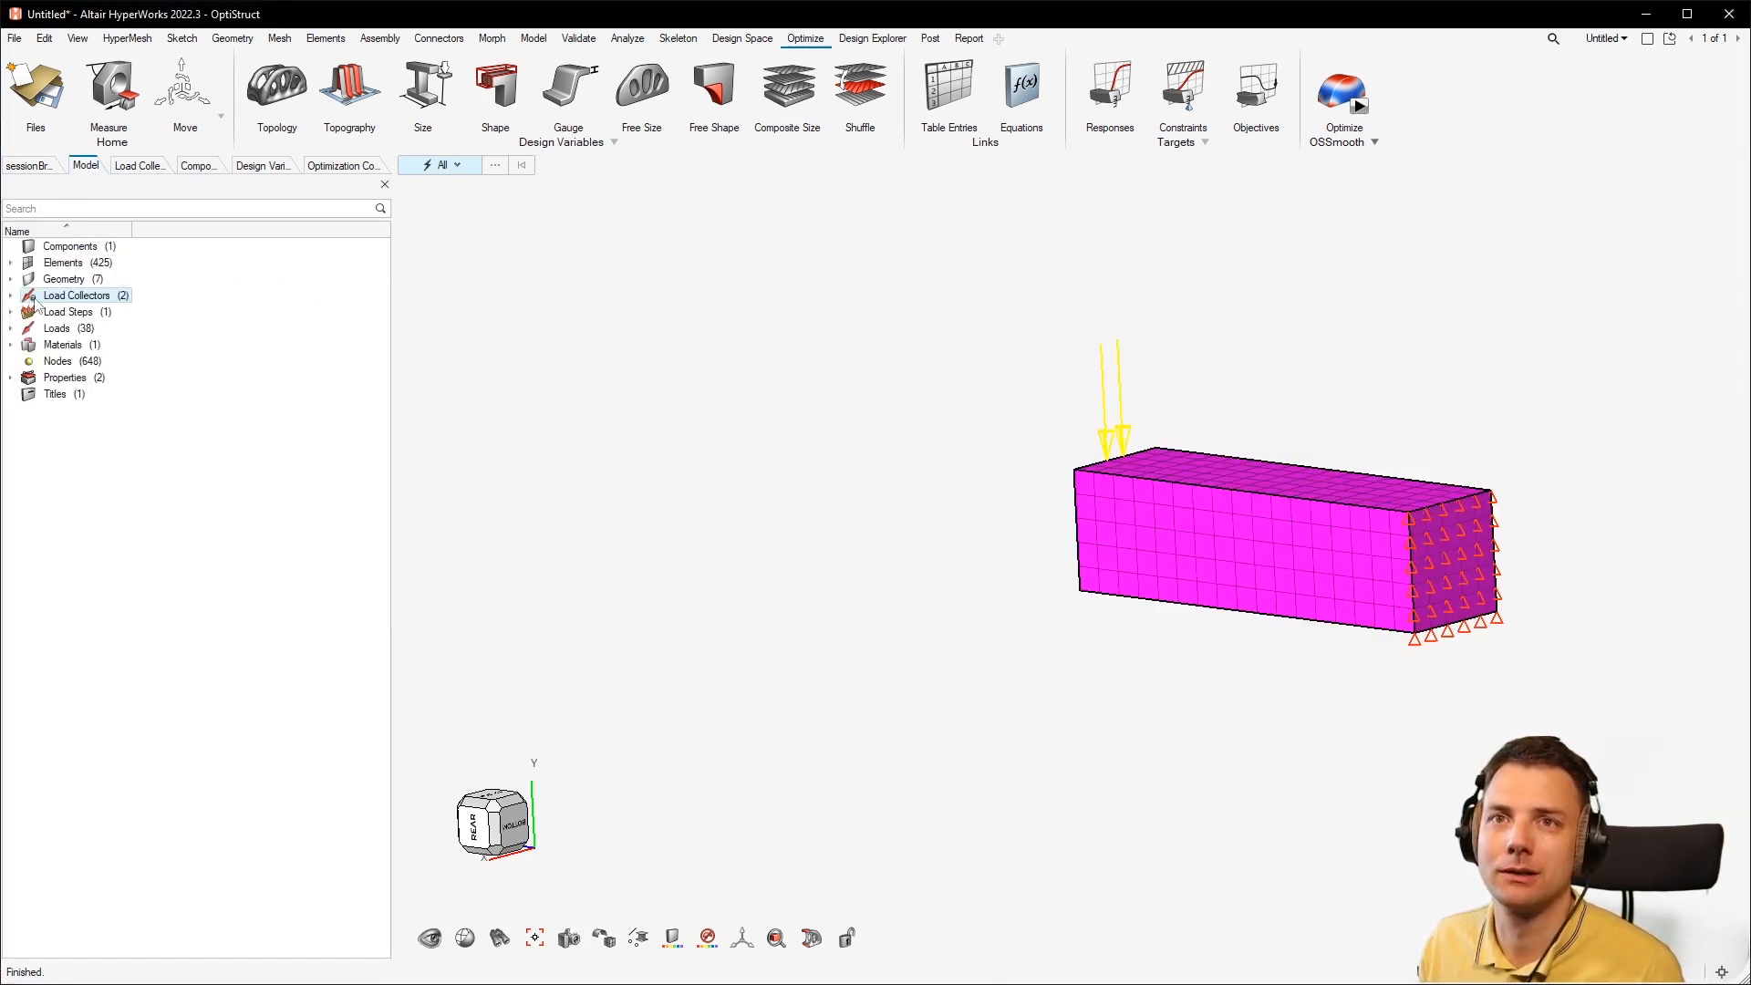
{"action": "left_click", "coordinate": [197, 164]}
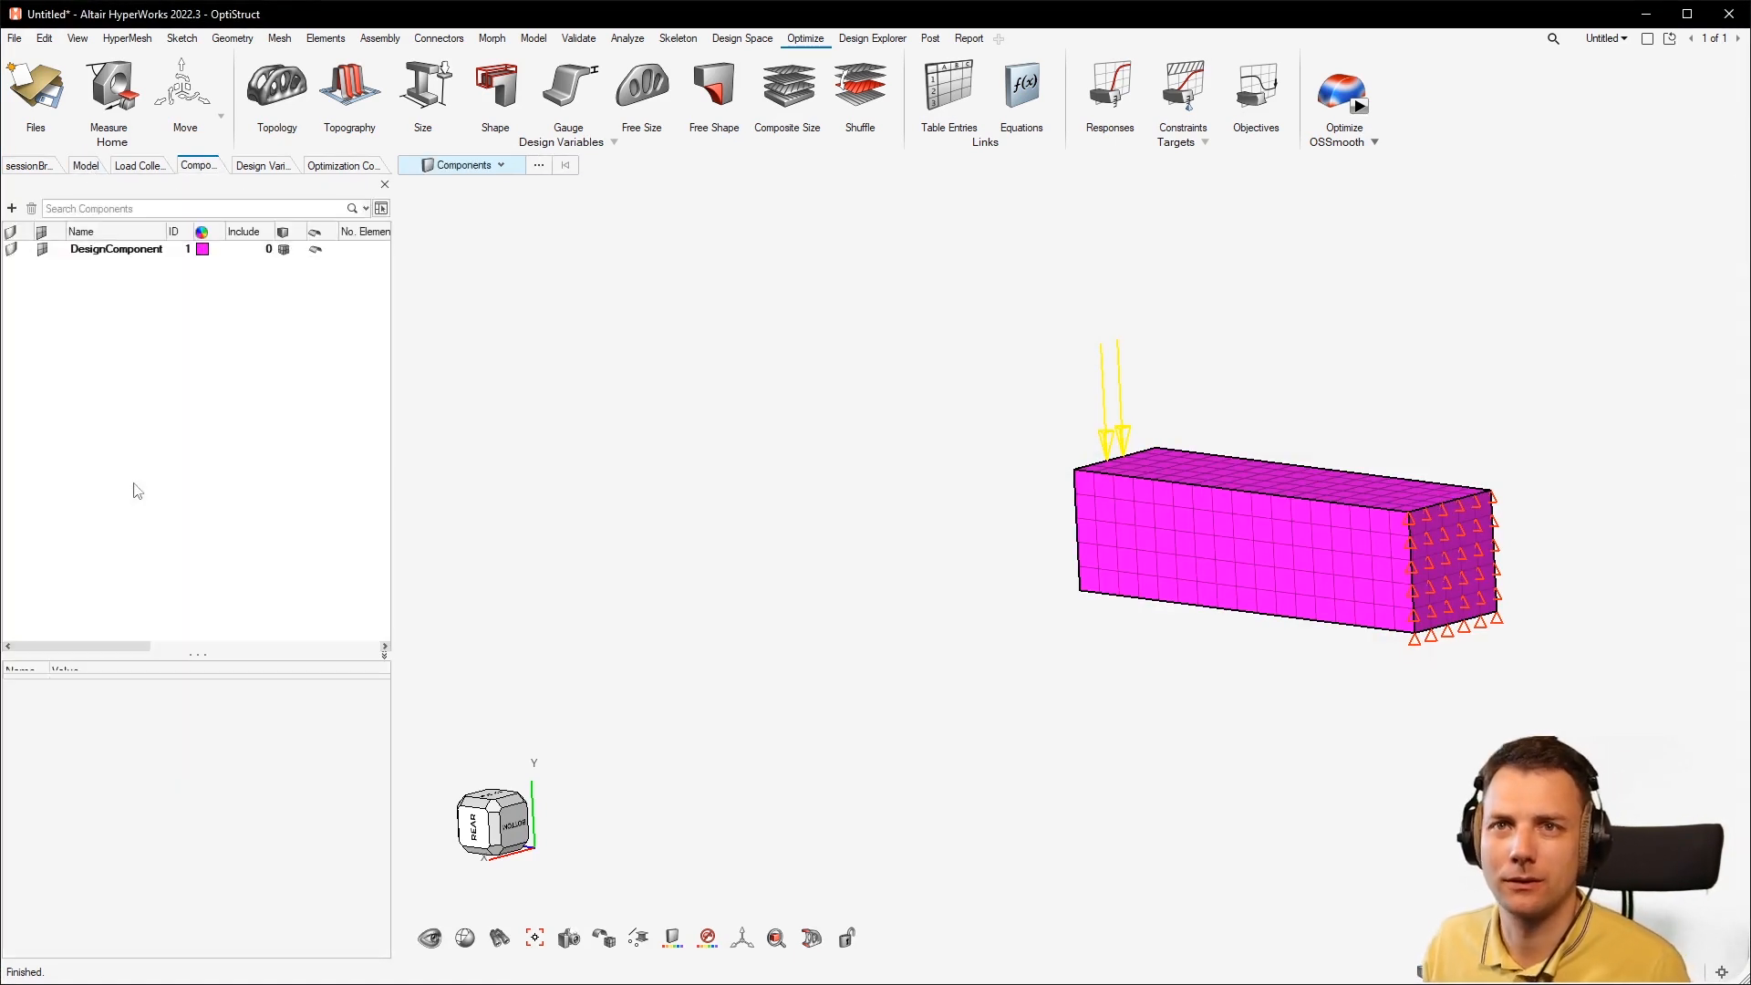
{"action": "left_click", "coordinate": [117, 250]}
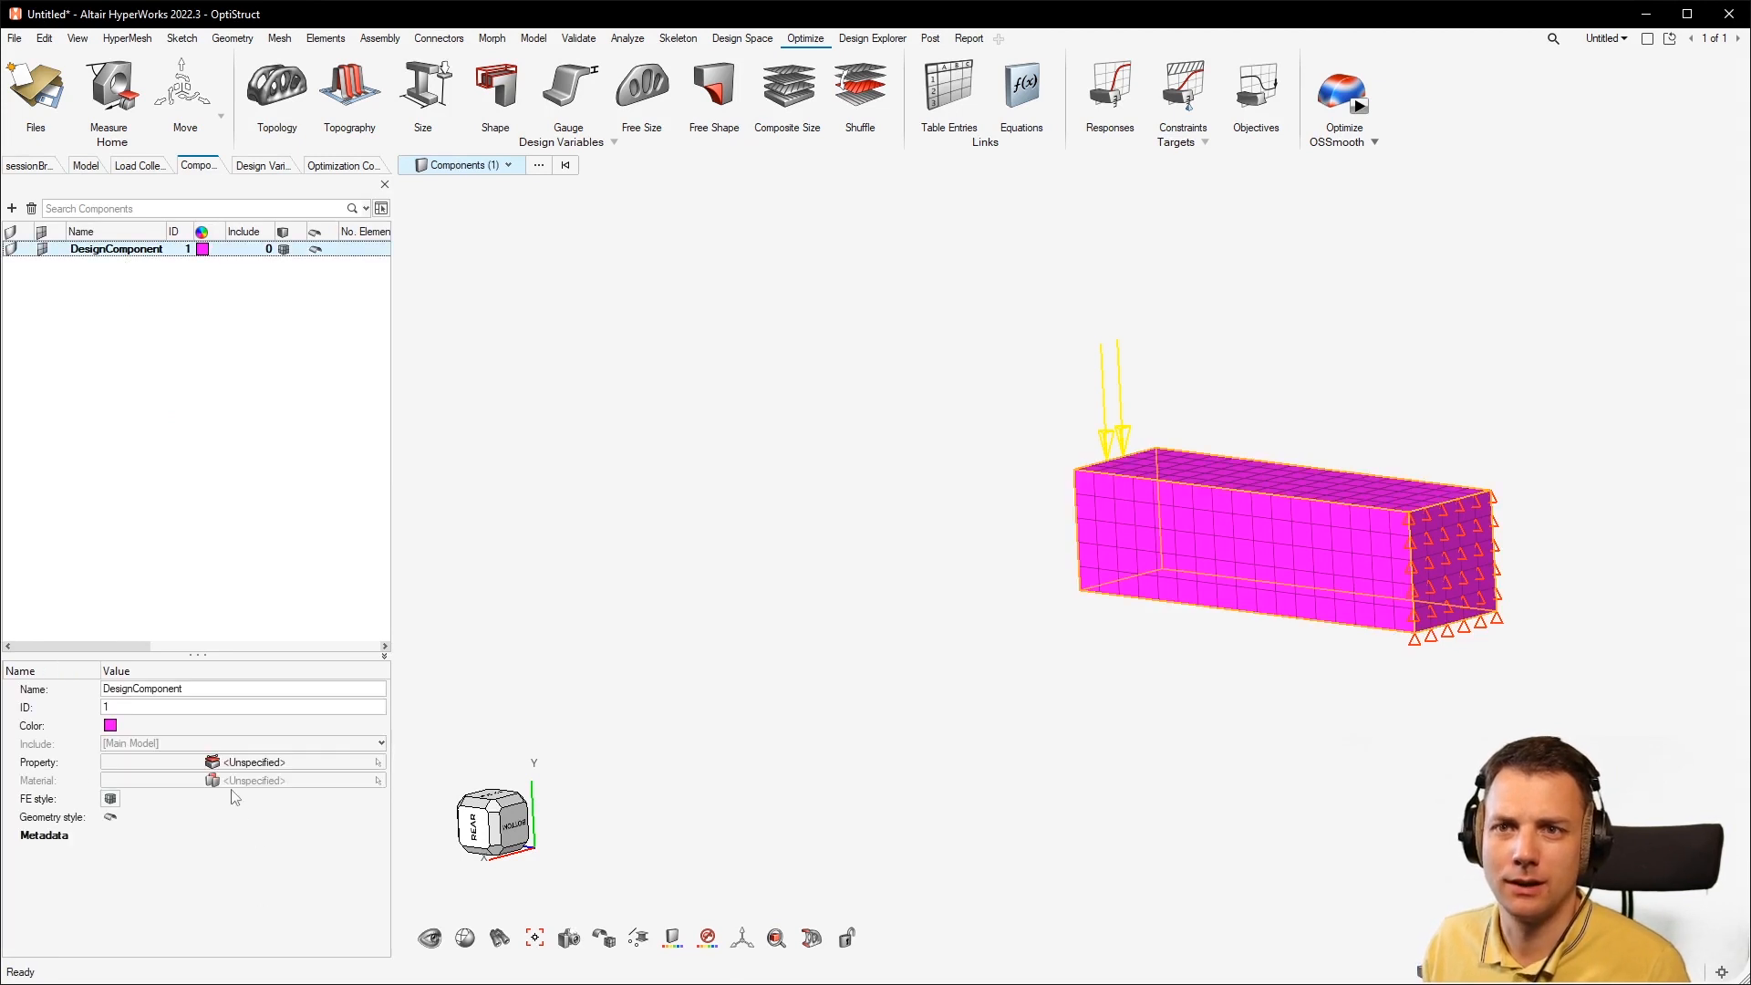
{"action": "left_click", "coordinate": [243, 762]}
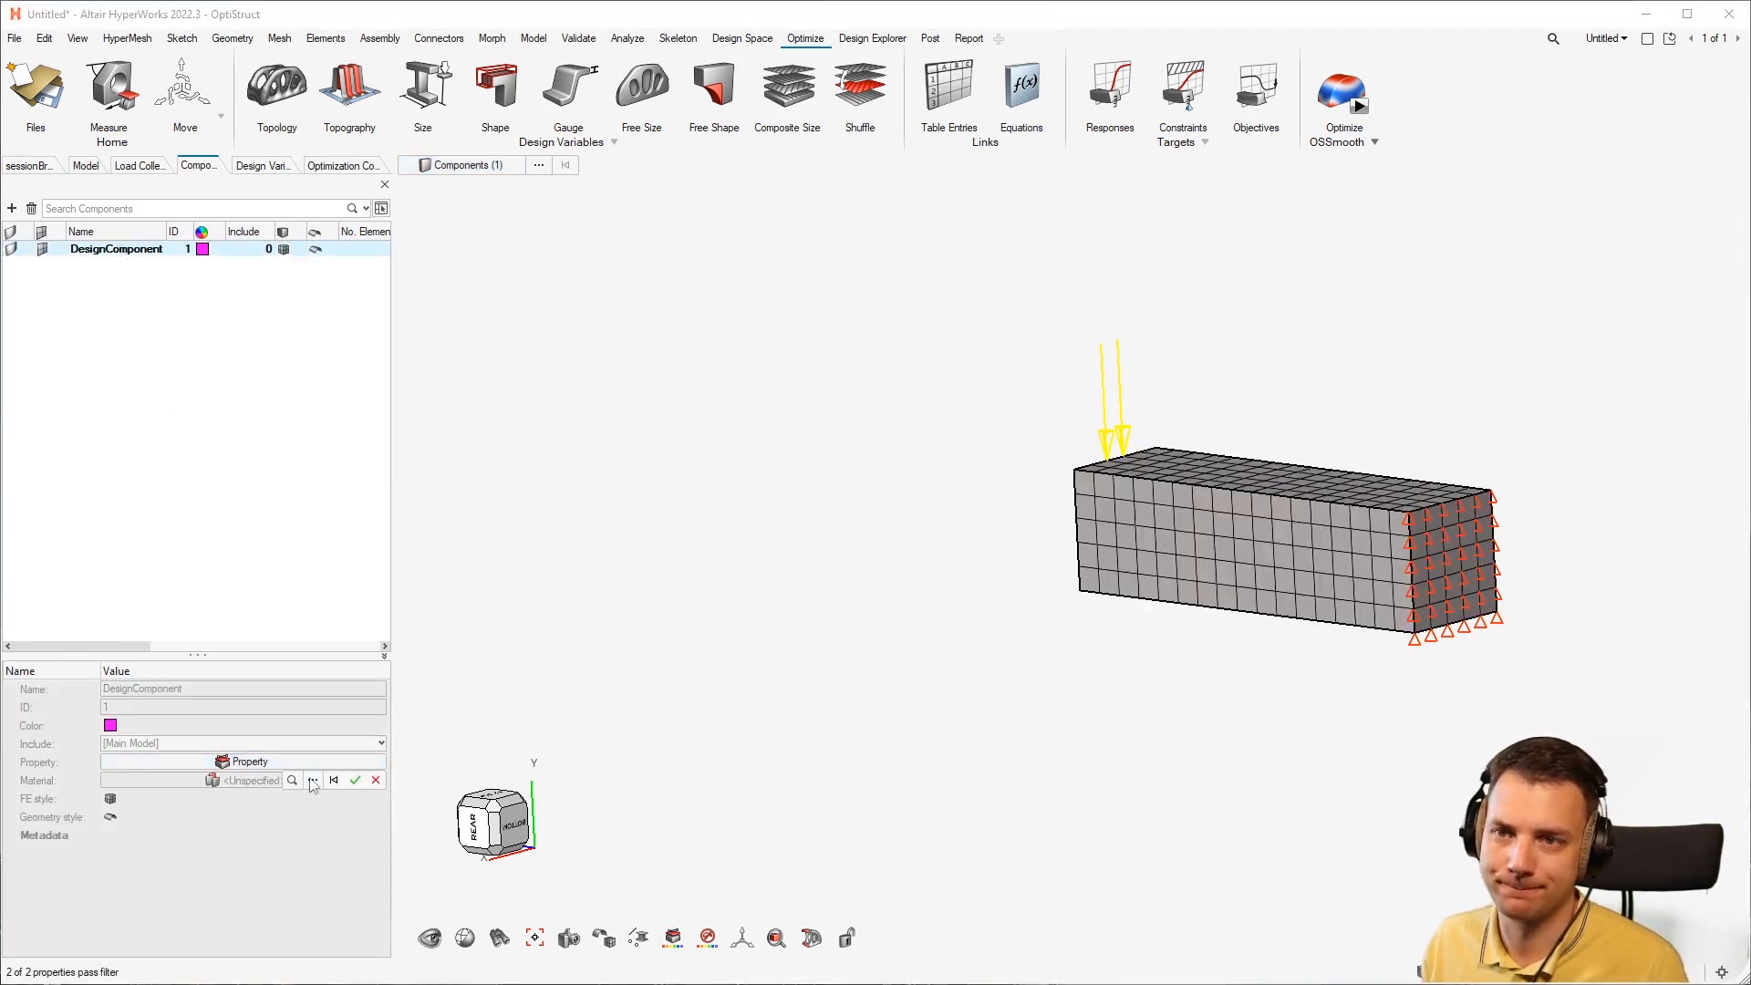
{"action": "left_click", "coordinate": [314, 779]}
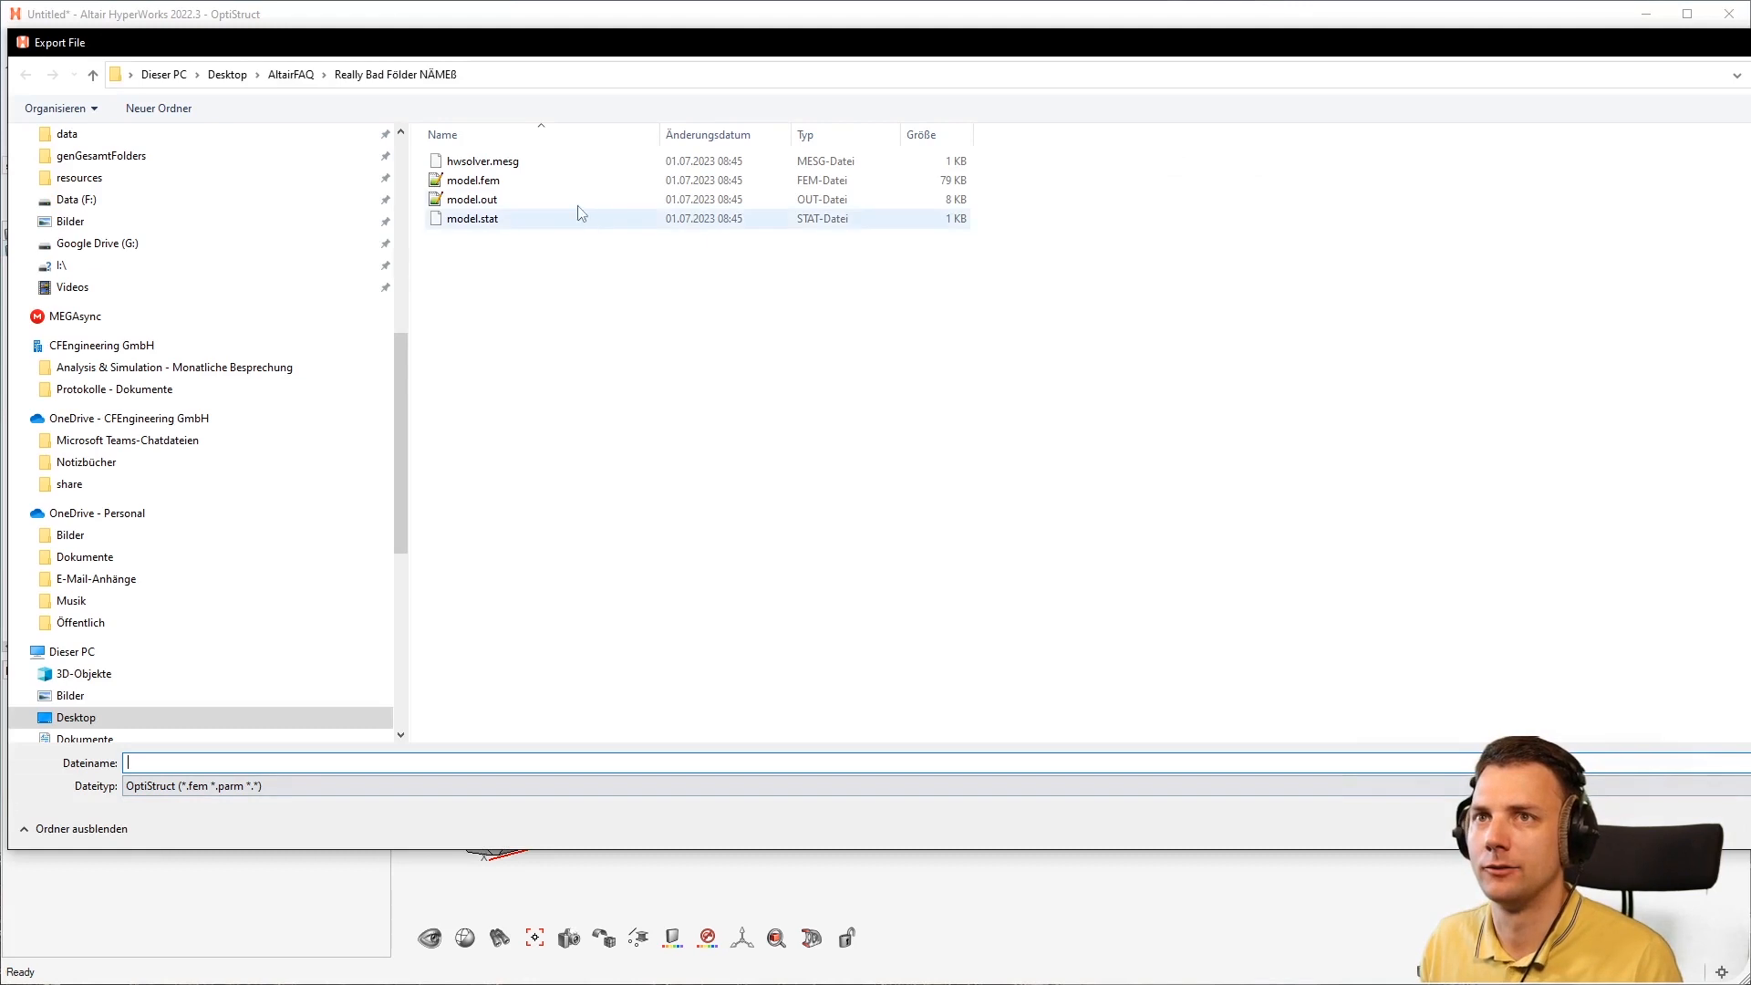
Export over model.fem and launch a new OptiStruct run on it
{"action": "left_click", "coordinate": [472, 181]}
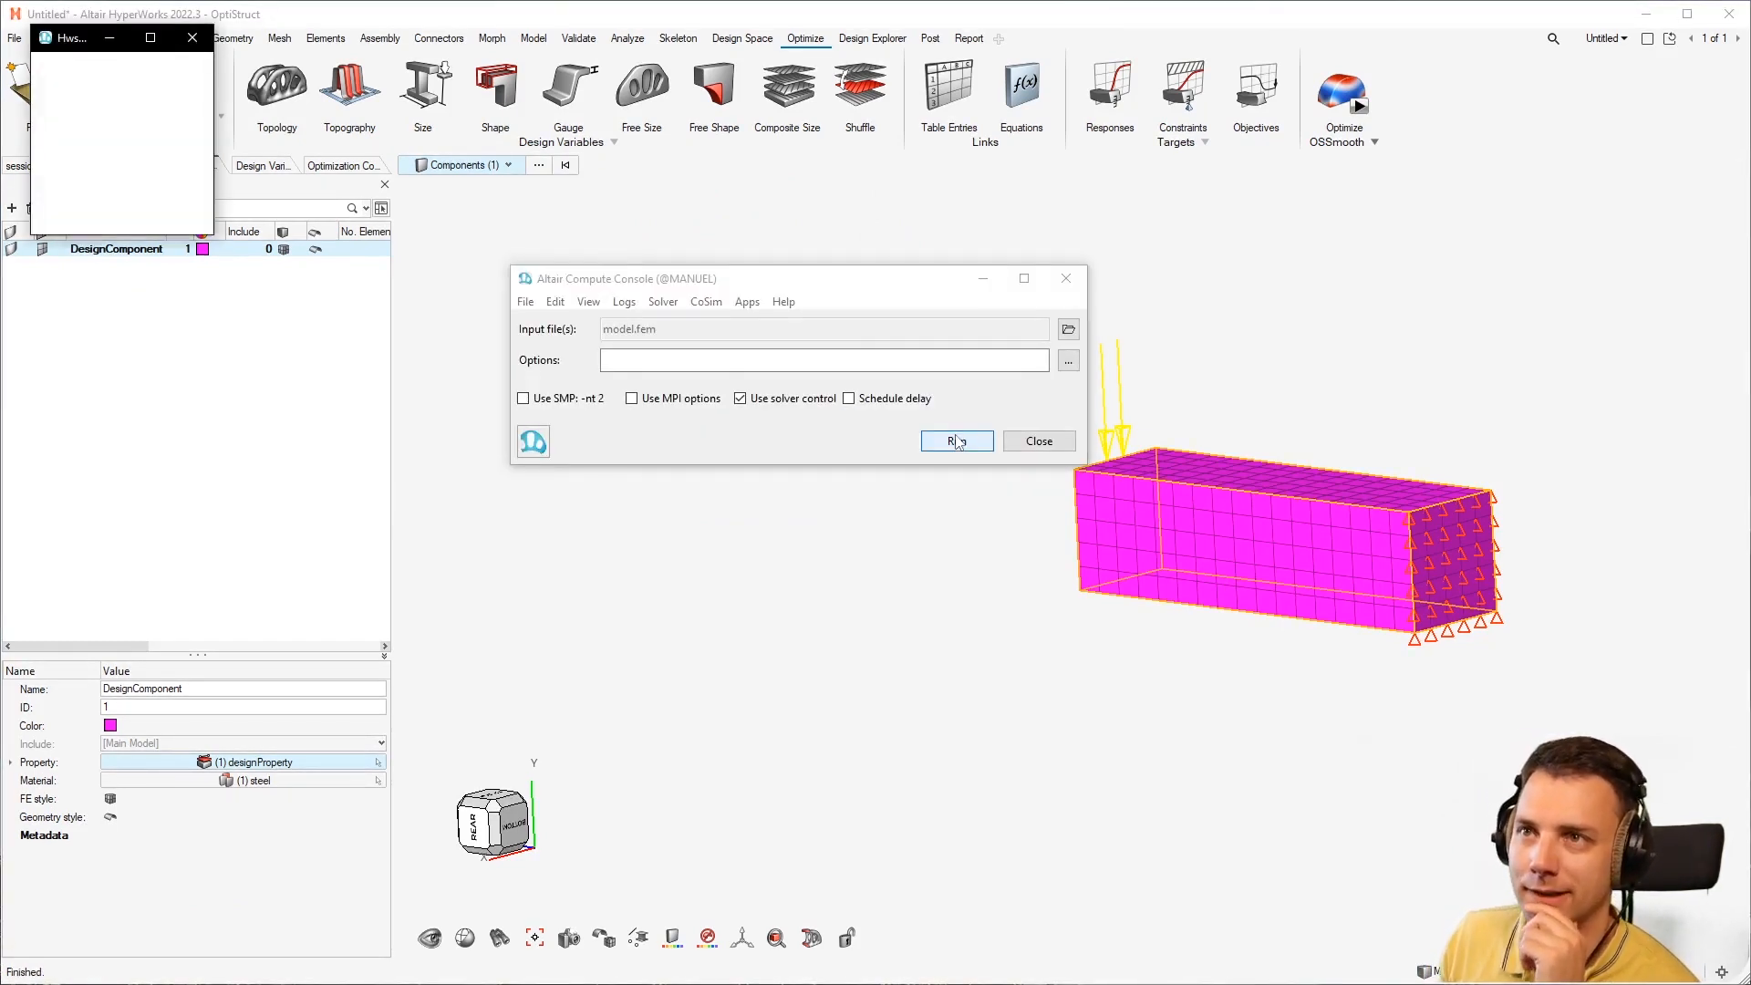
{"action": "left_click", "coordinate": [955, 440]}
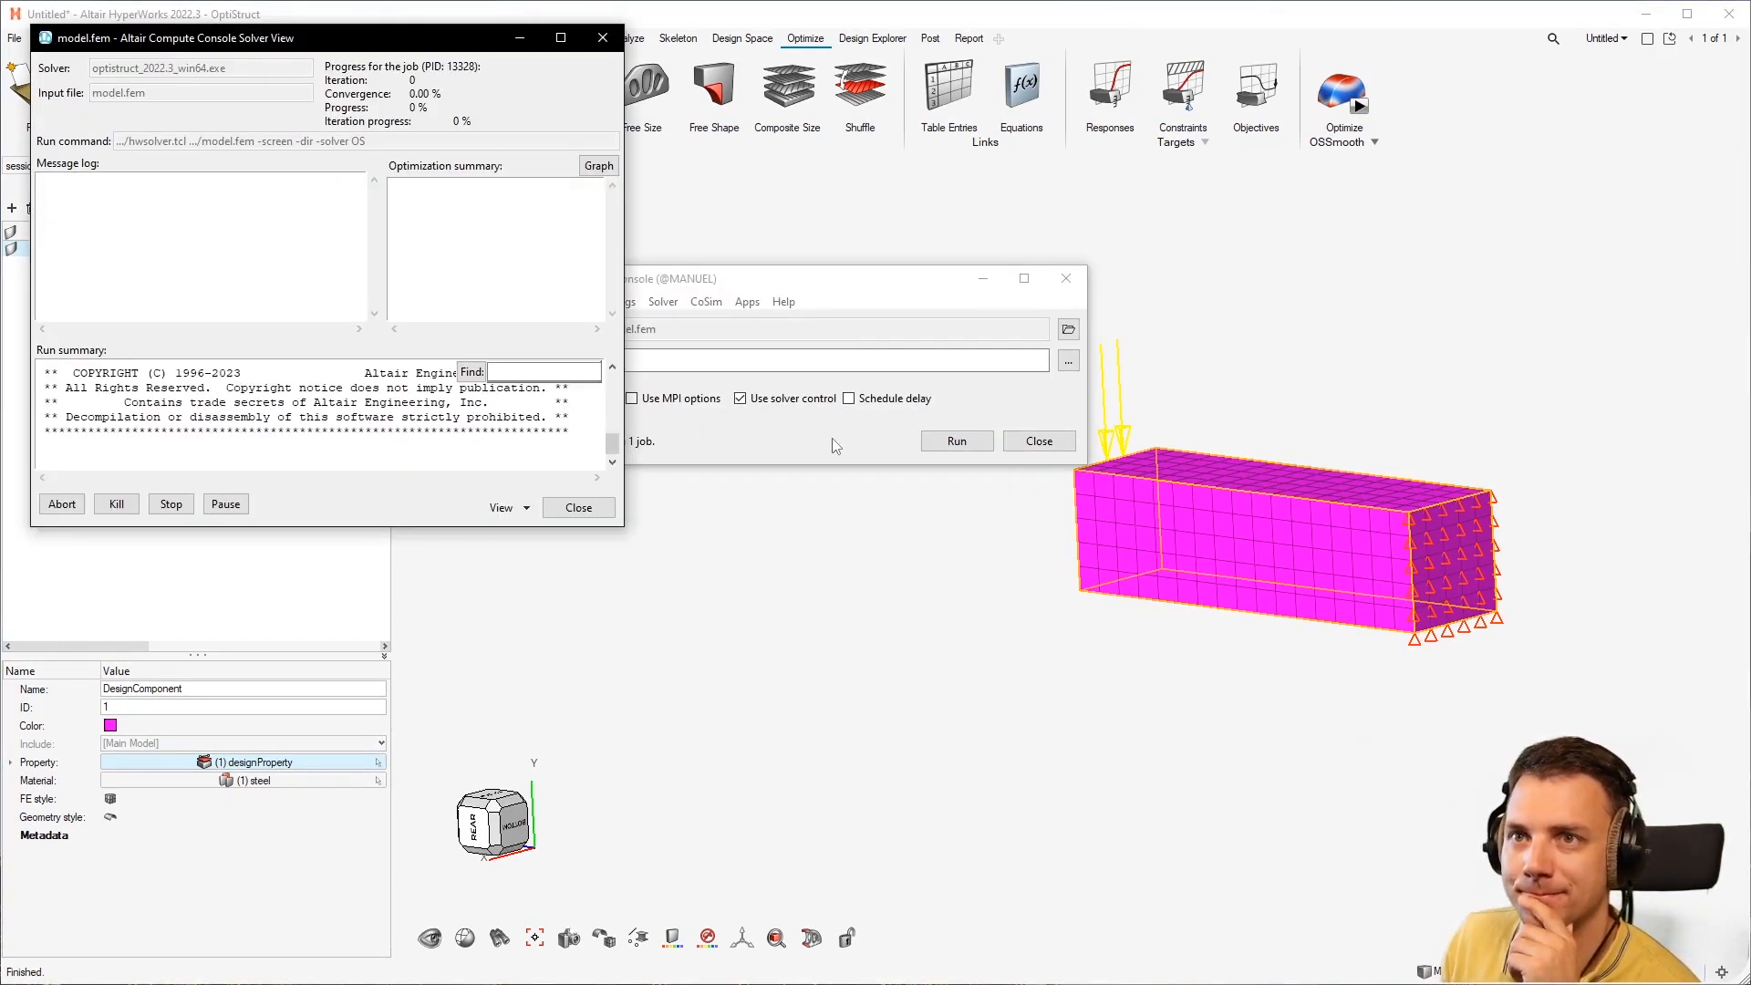